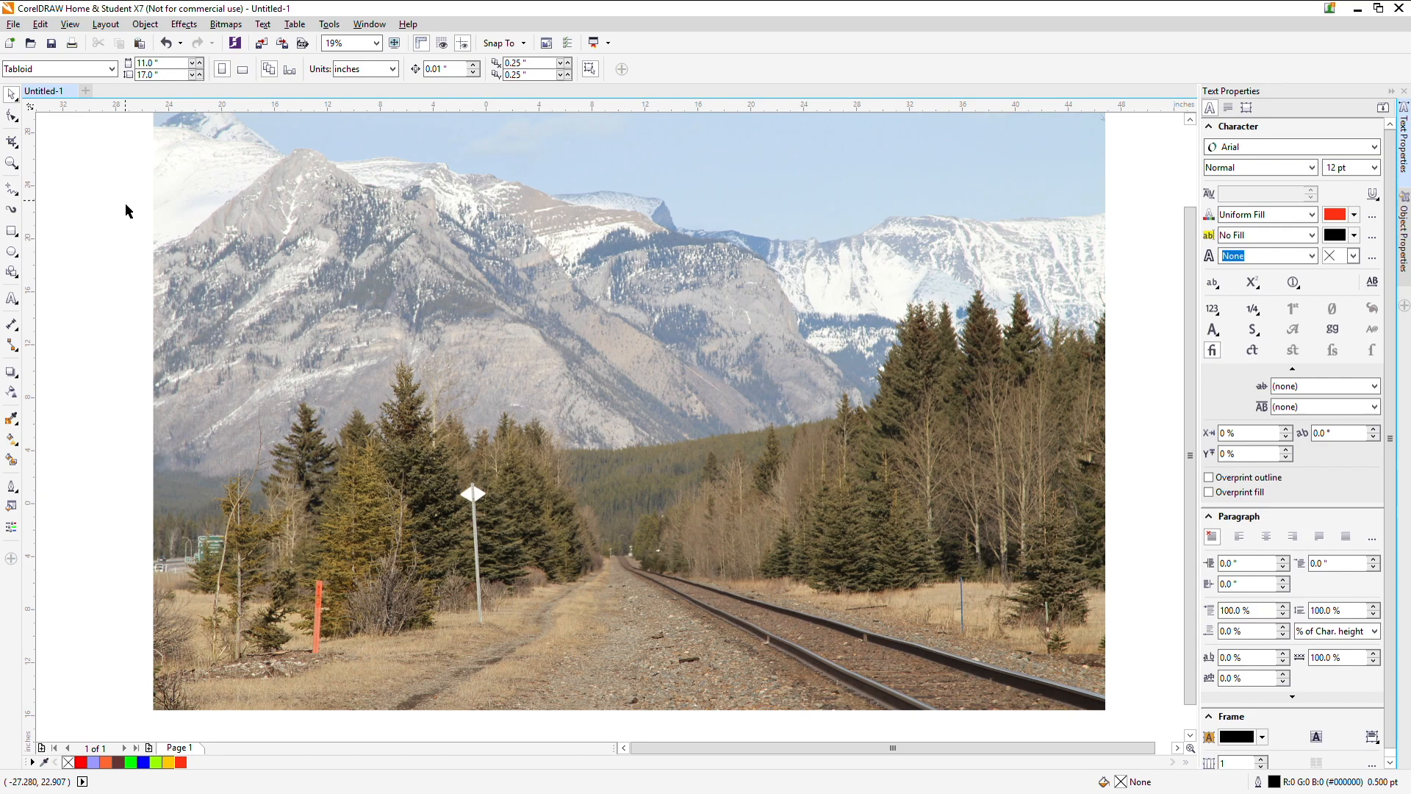
mouse_move(171, 398)
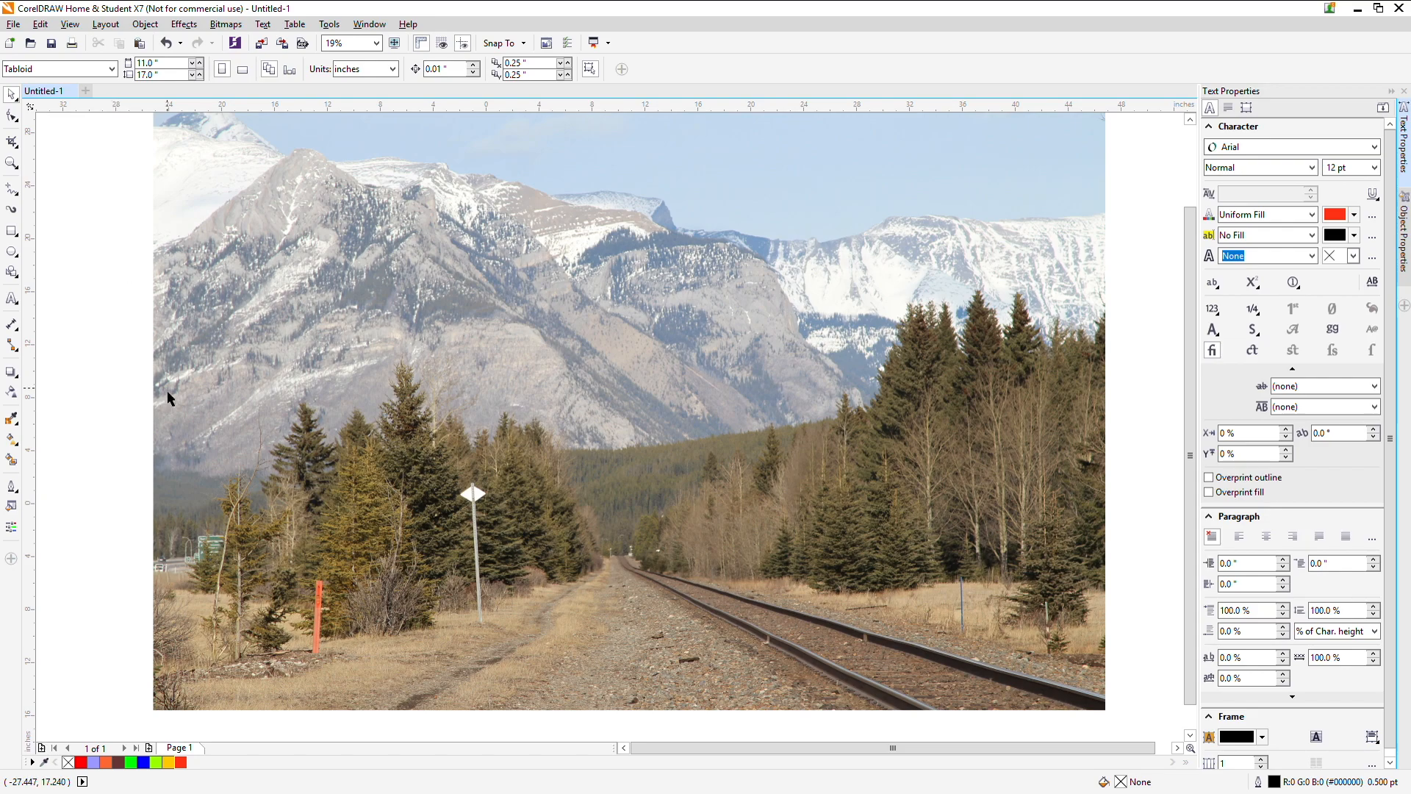
mouse_move(459, 502)
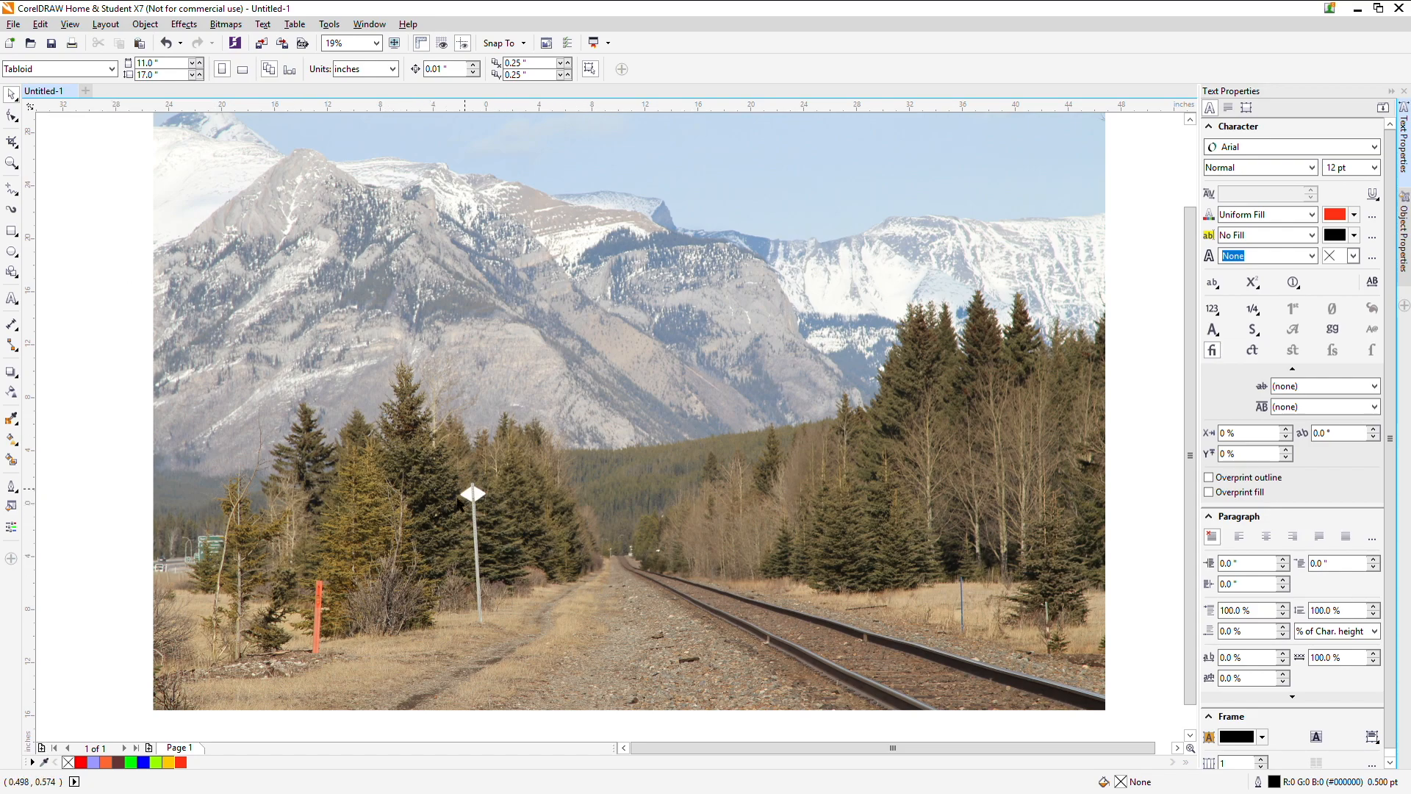
mouse_move(544, 586)
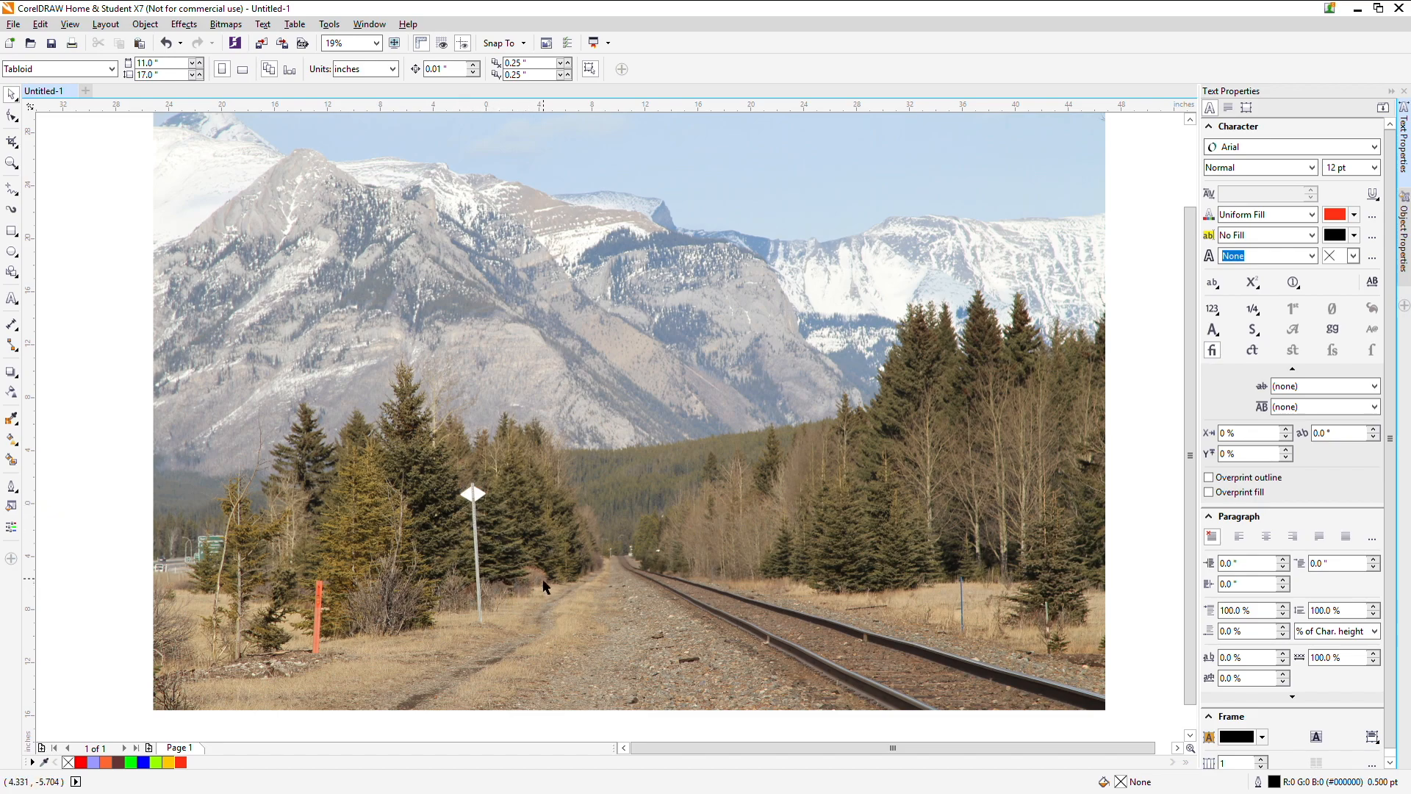
mouse_move(525, 584)
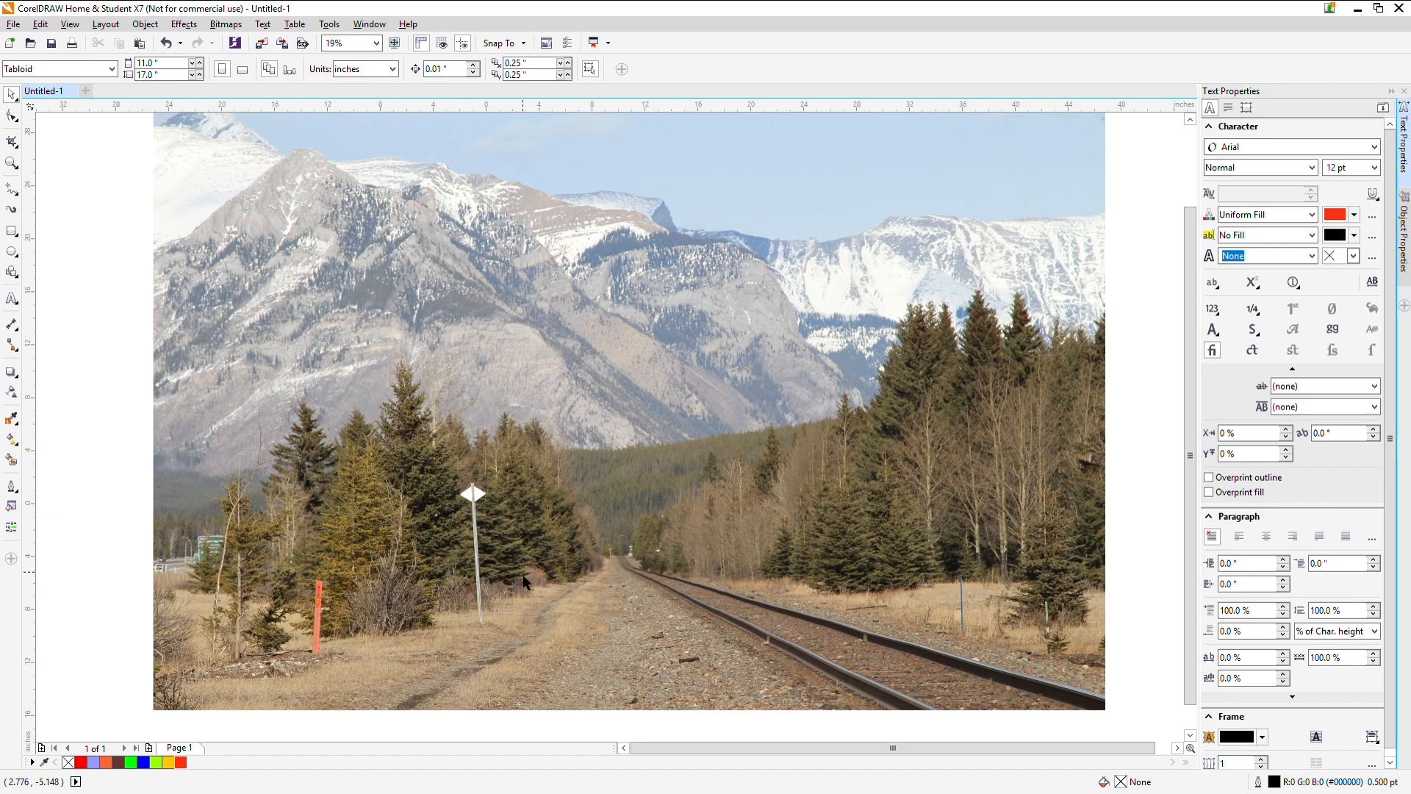
mouse_move(524, 484)
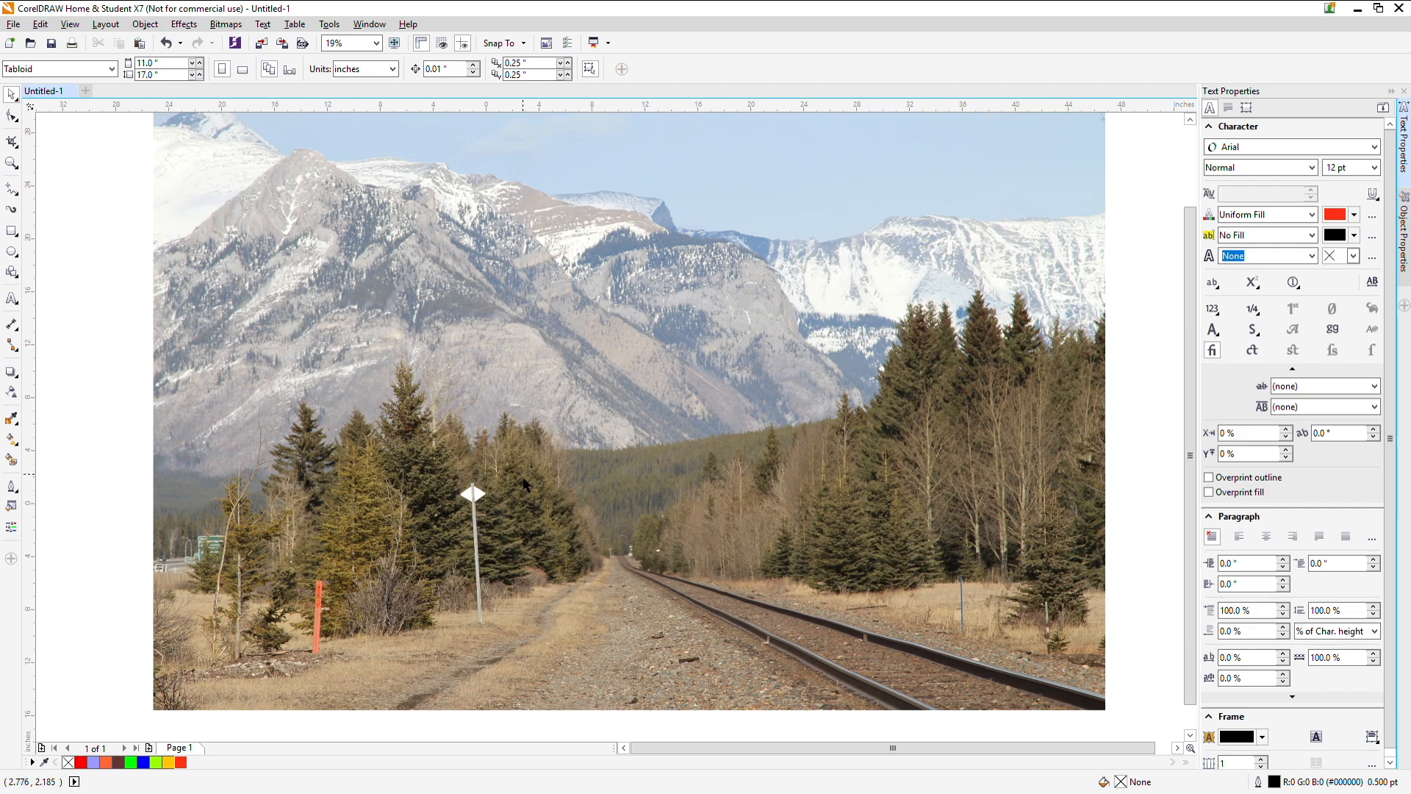
mouse_move(465, 459)
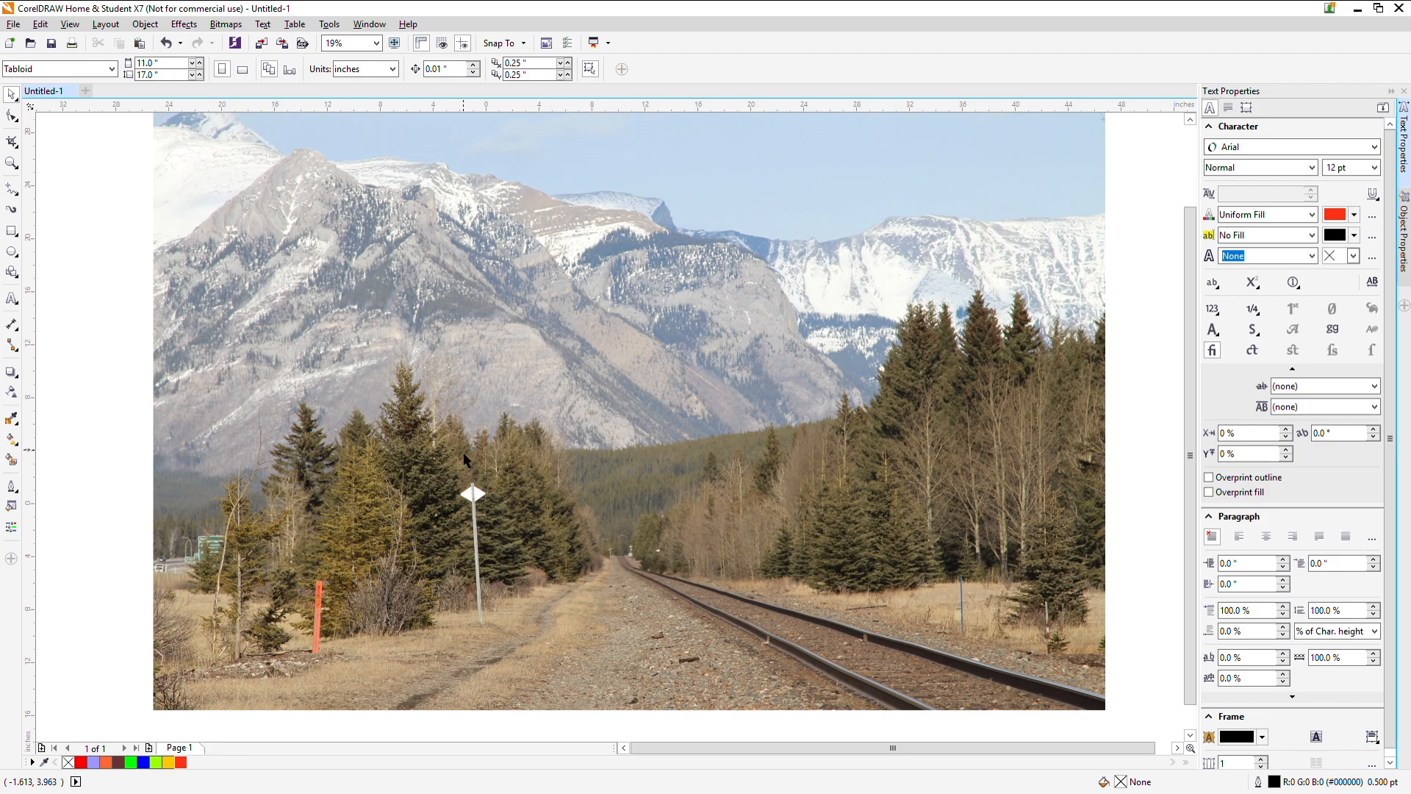
mouse_move(427, 241)
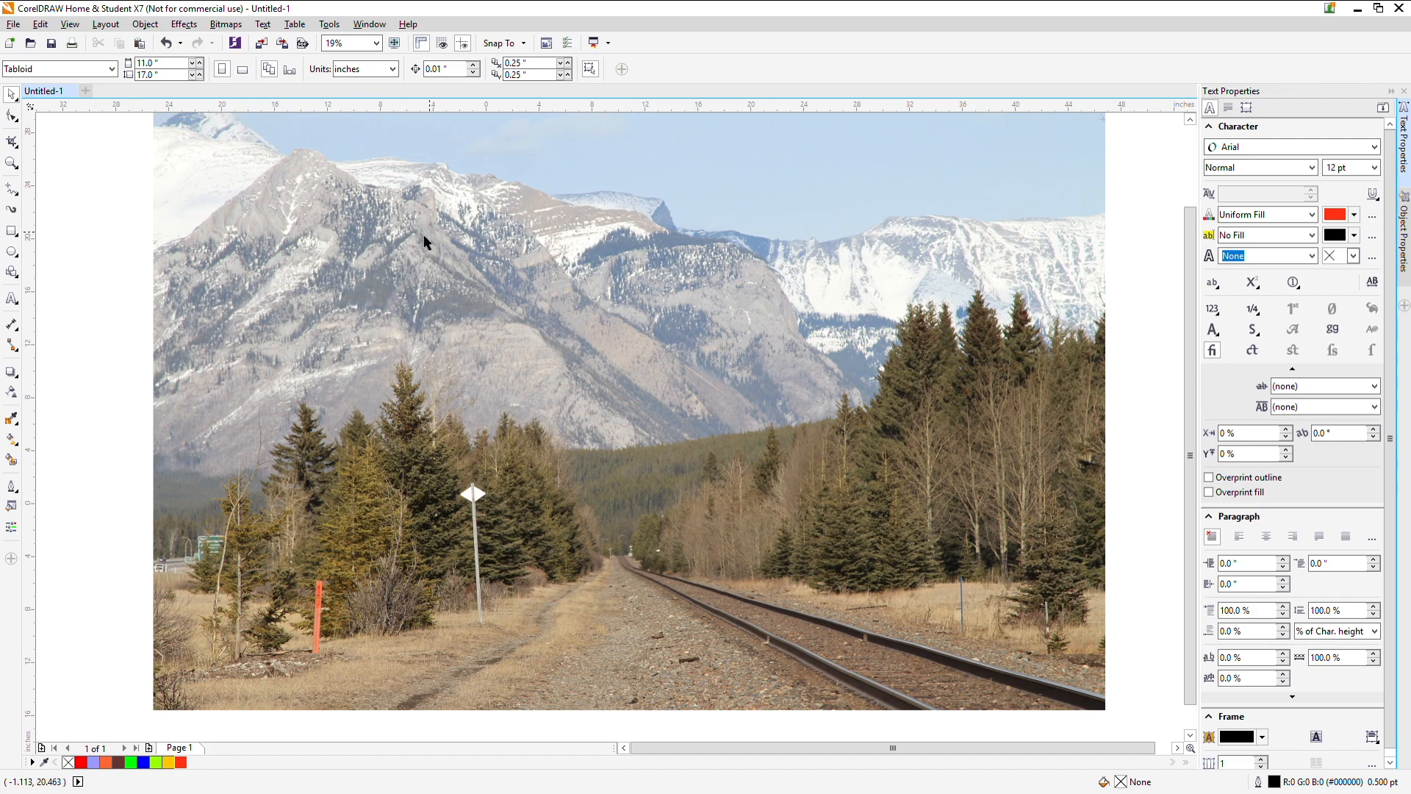
mouse_move(340, 275)
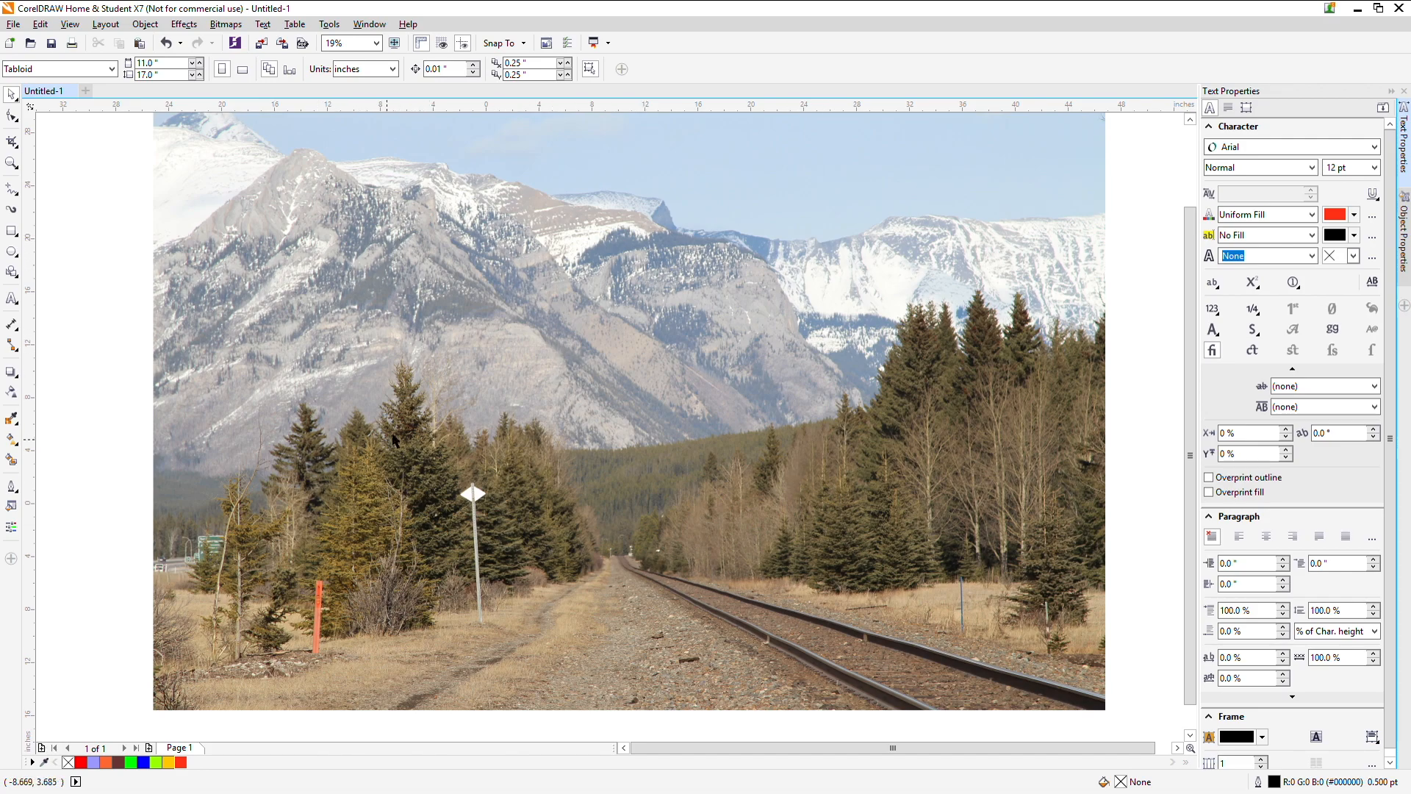
mouse_move(427, 322)
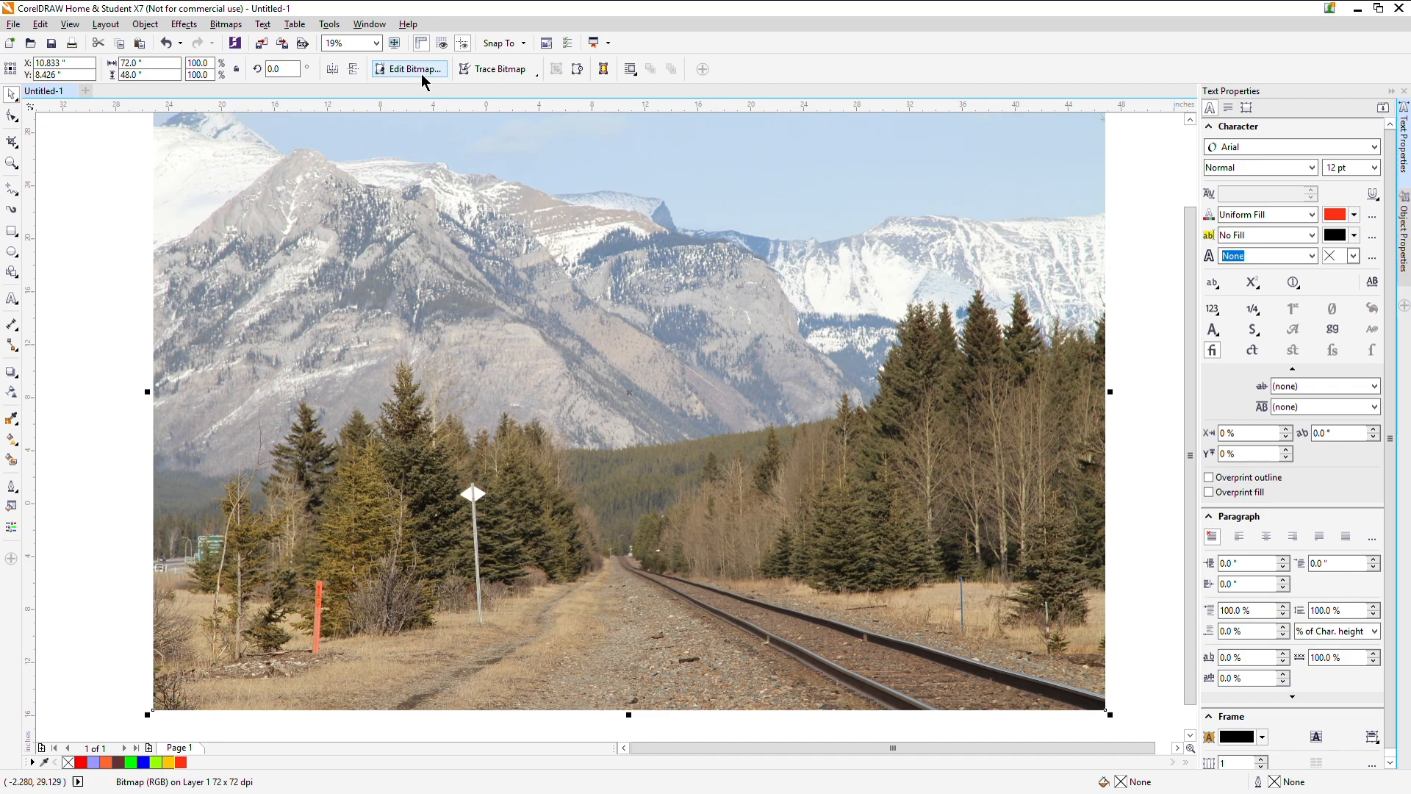
Step: Bring the photo into PHOTO-PAINT, choose the Clone tool and set the nib size to 80
left_click(410, 69)
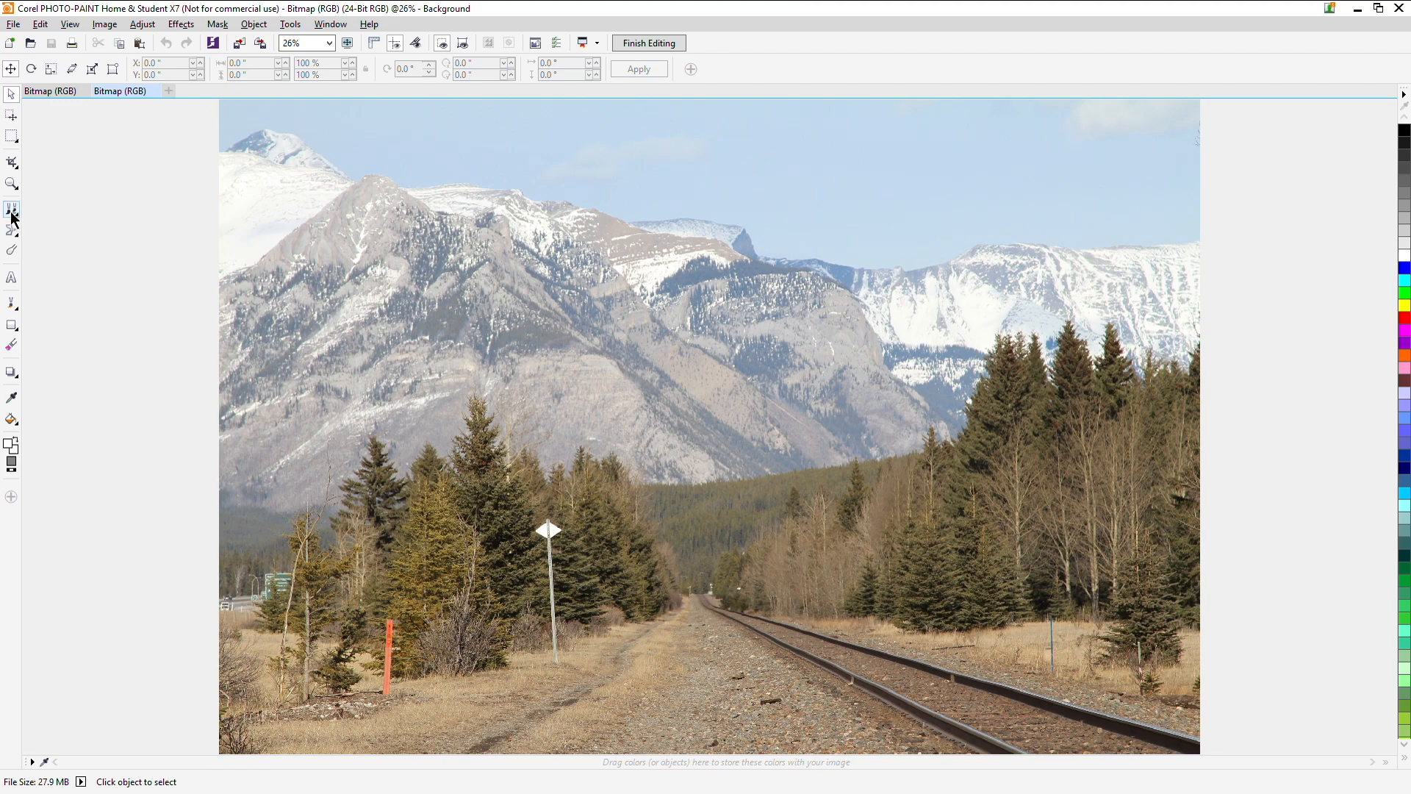
left_click(11, 207)
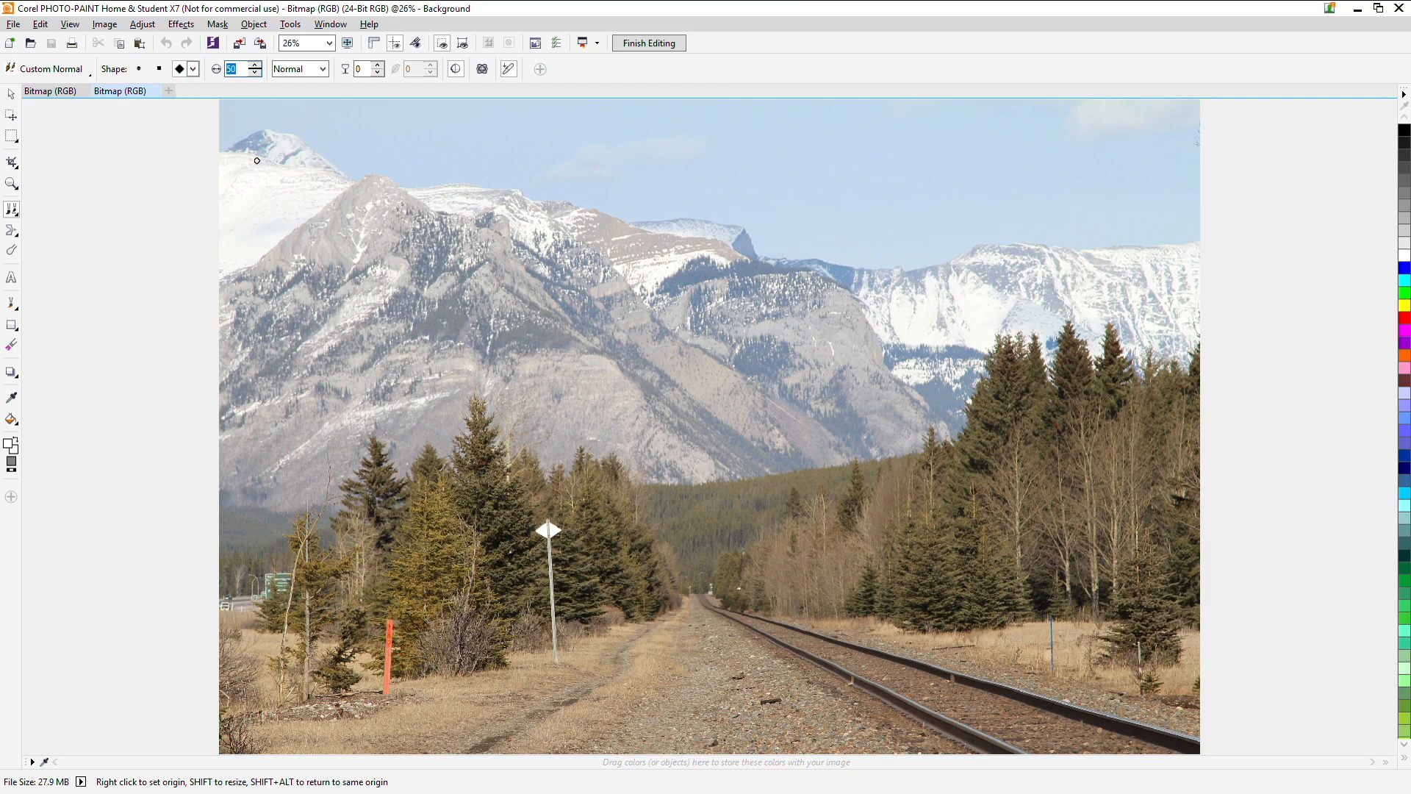
type("80")
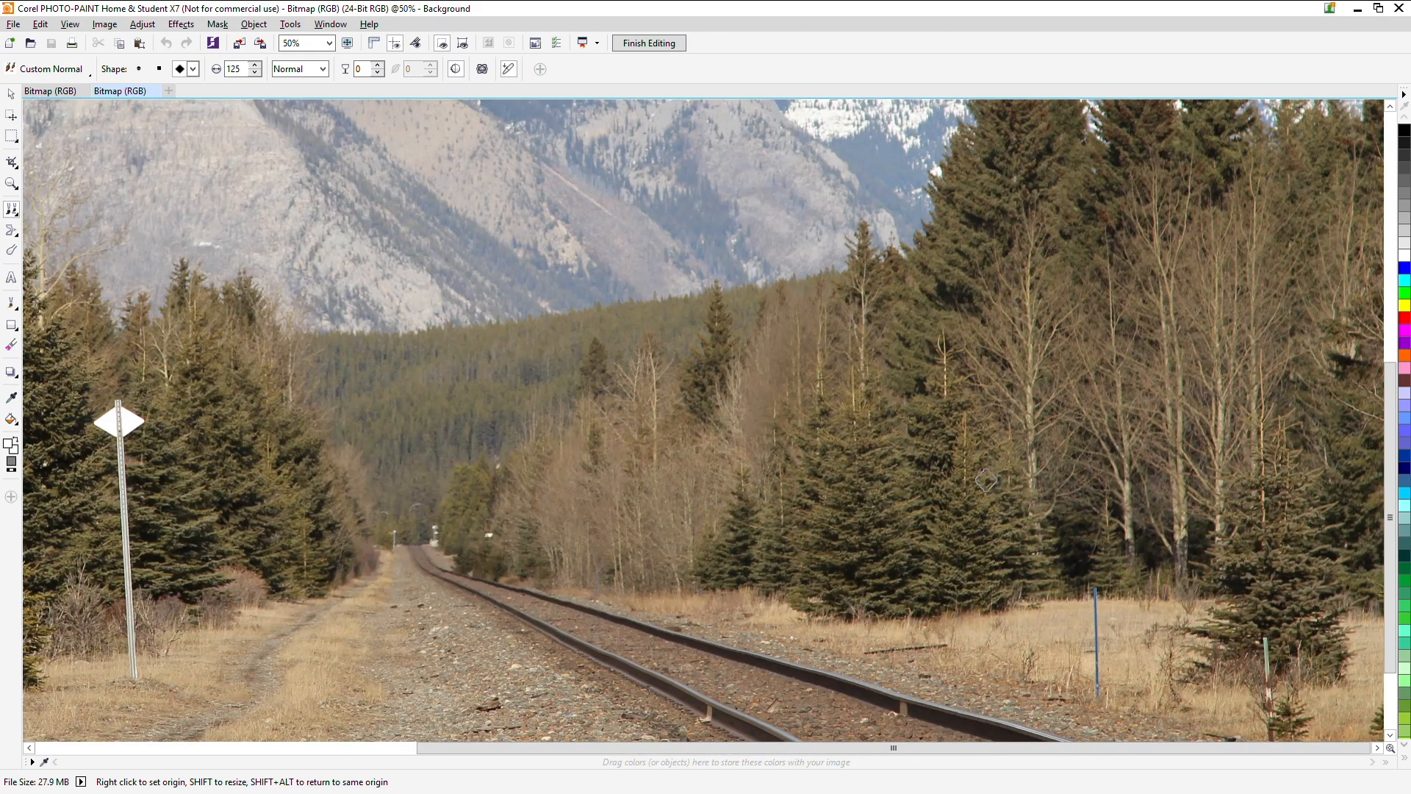
mouse_move(869, 447)
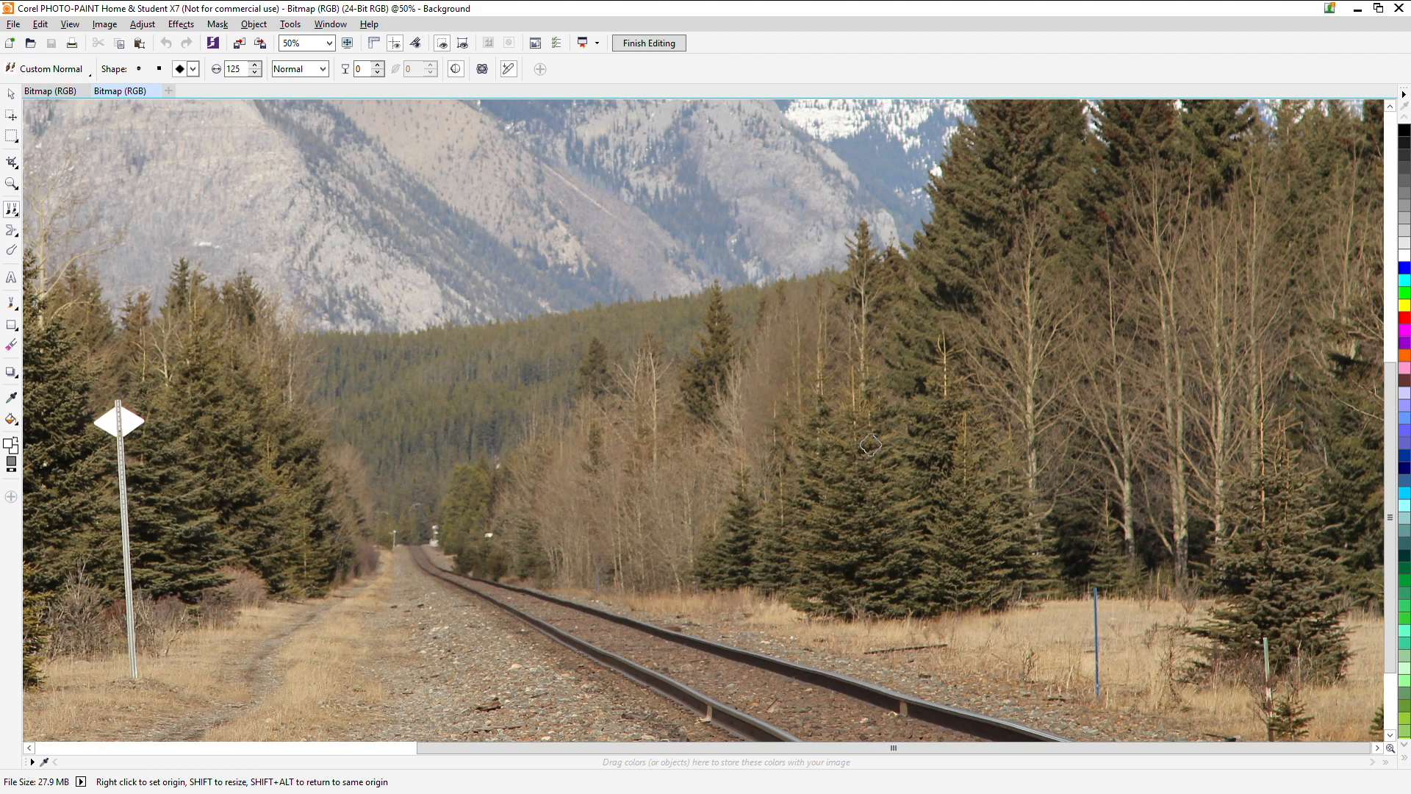
mouse_move(852, 376)
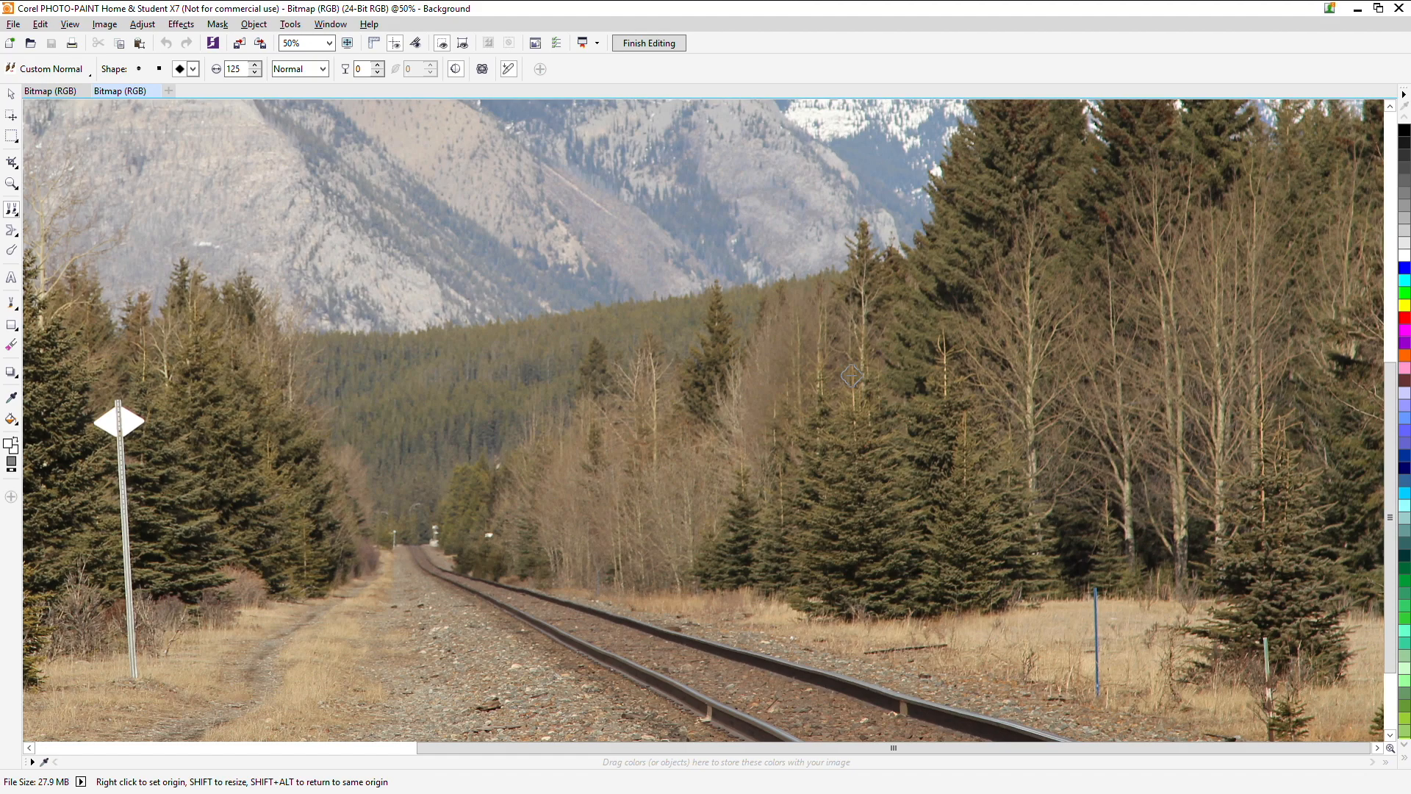
mouse_move(450, 499)
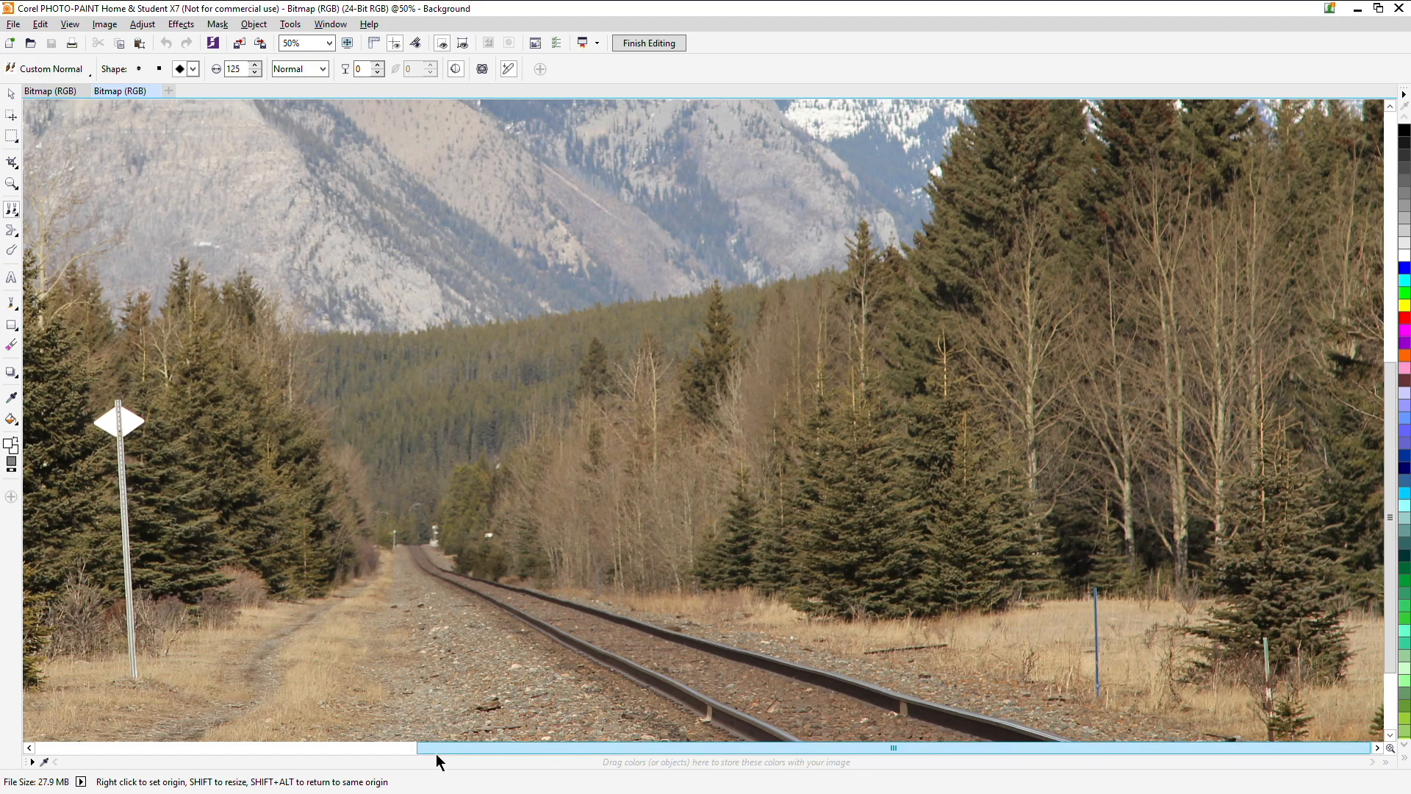
Step: Paint cloned trees and dry grass over the white diamond sign and its post
left_click_drag(441, 747, 243, 750)
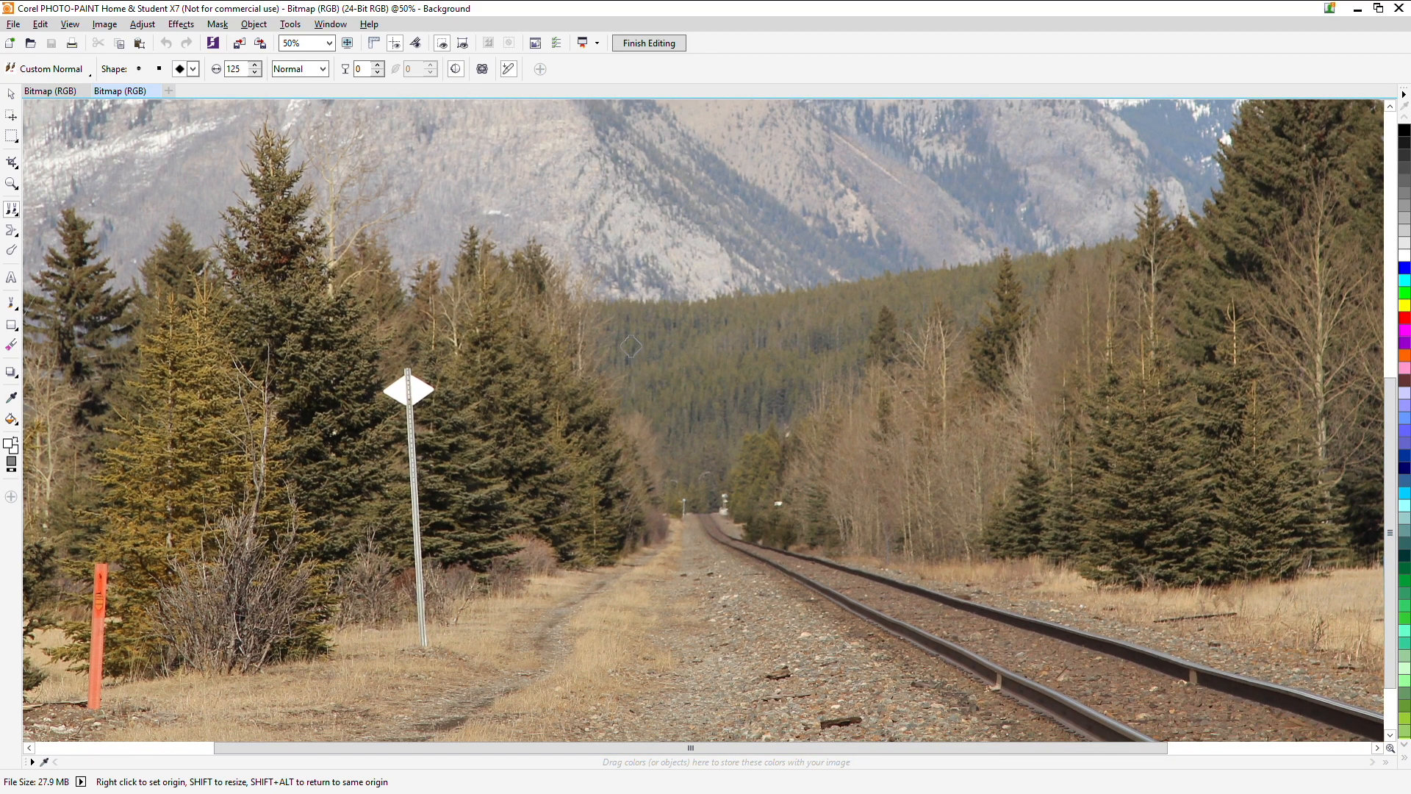
mouse_move(338, 333)
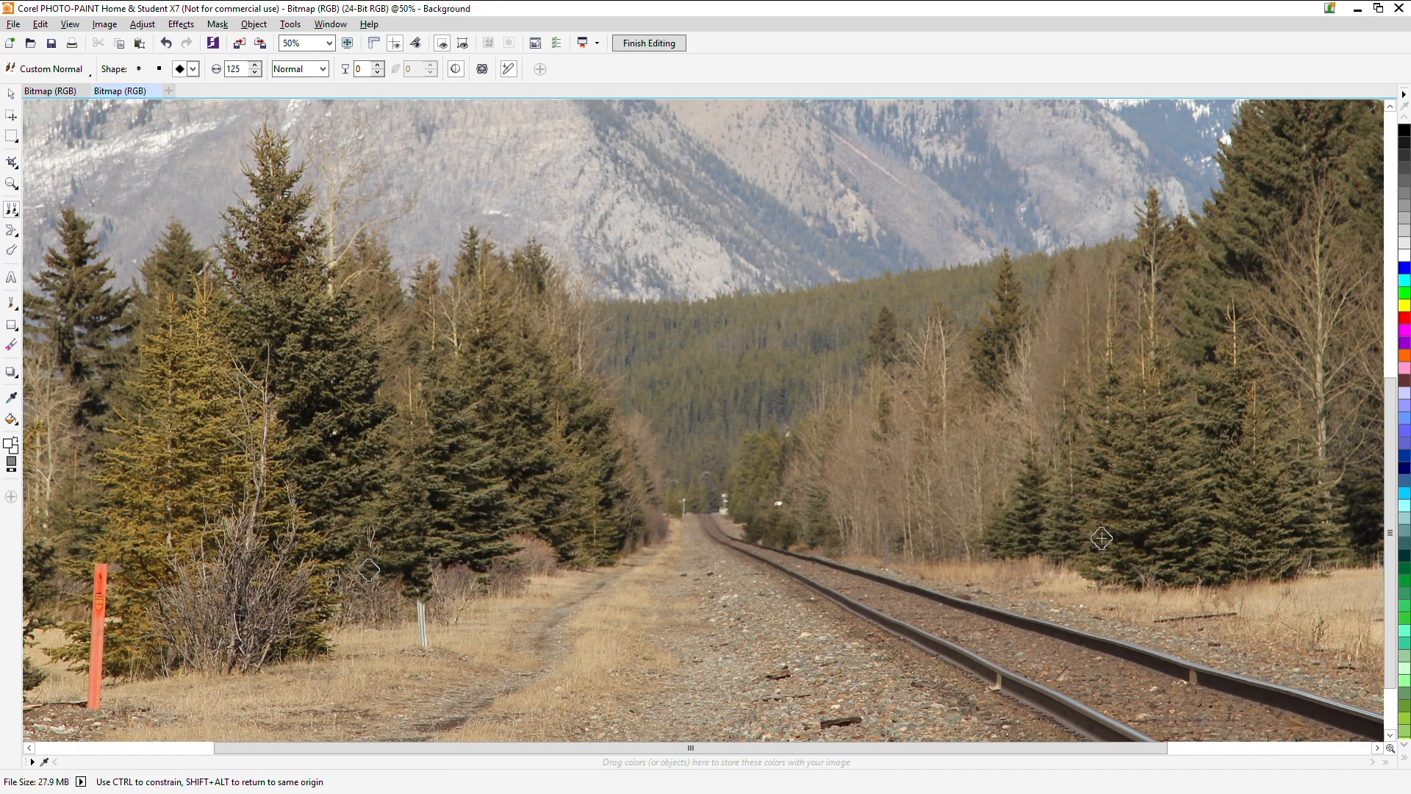
mouse_move(1125, 532)
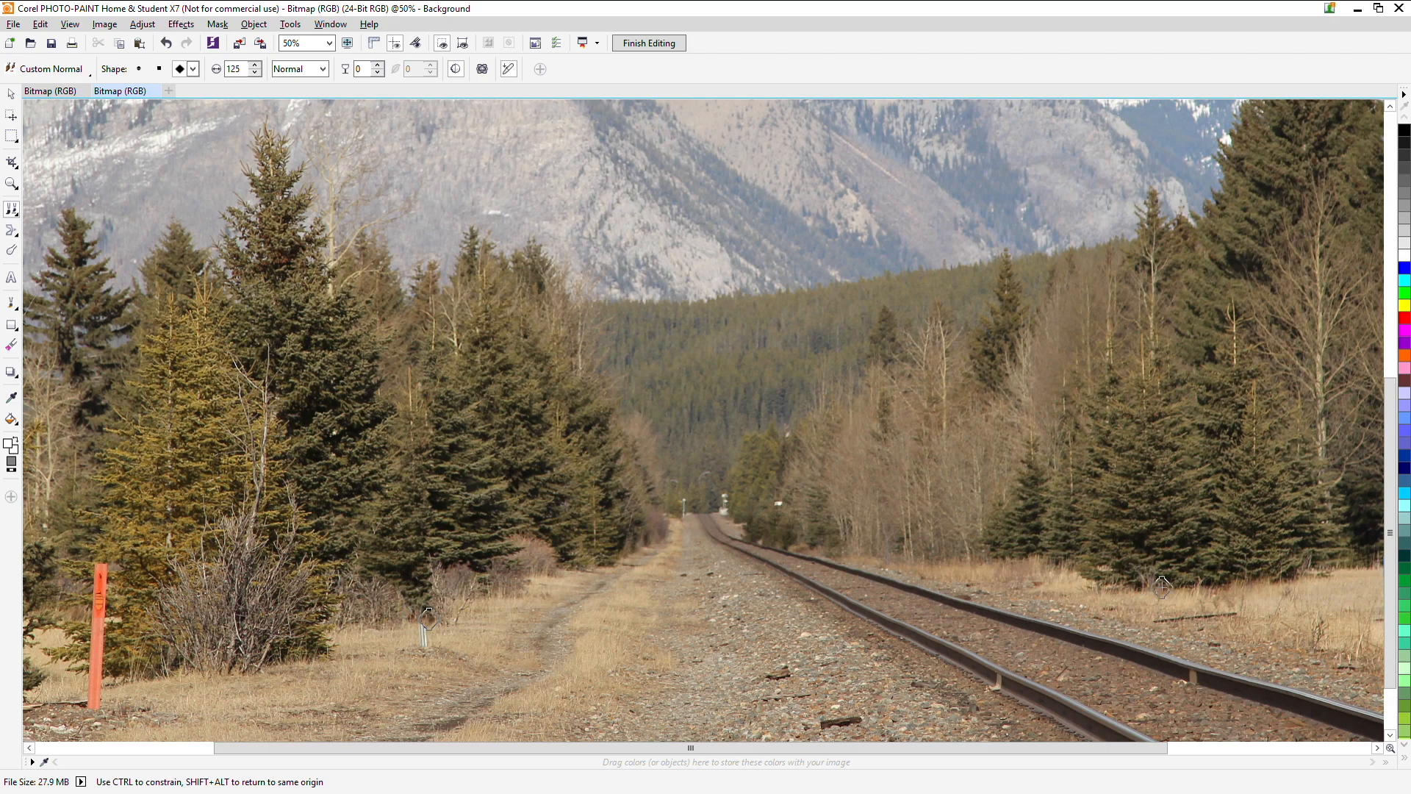
mouse_move(1172, 554)
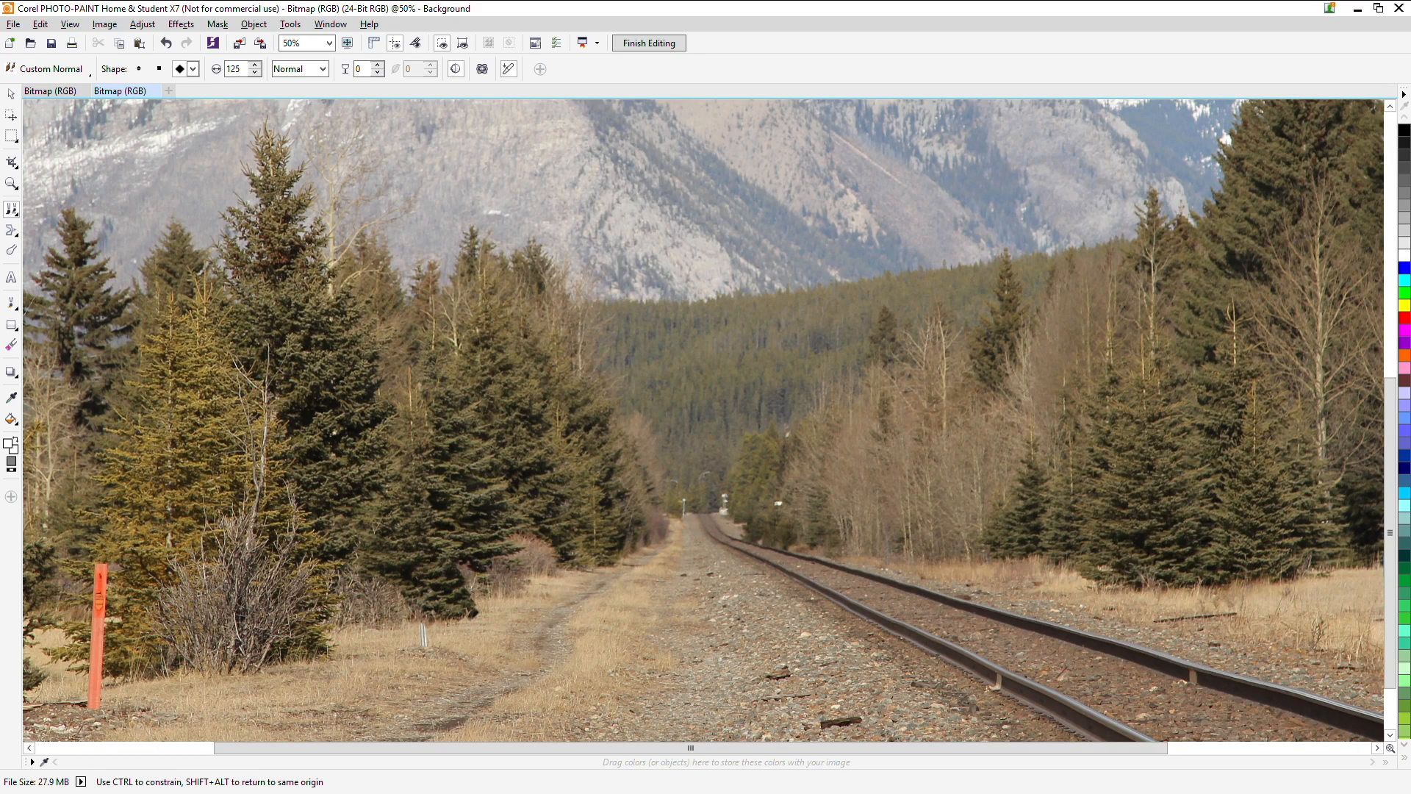
mouse_move(1172, 497)
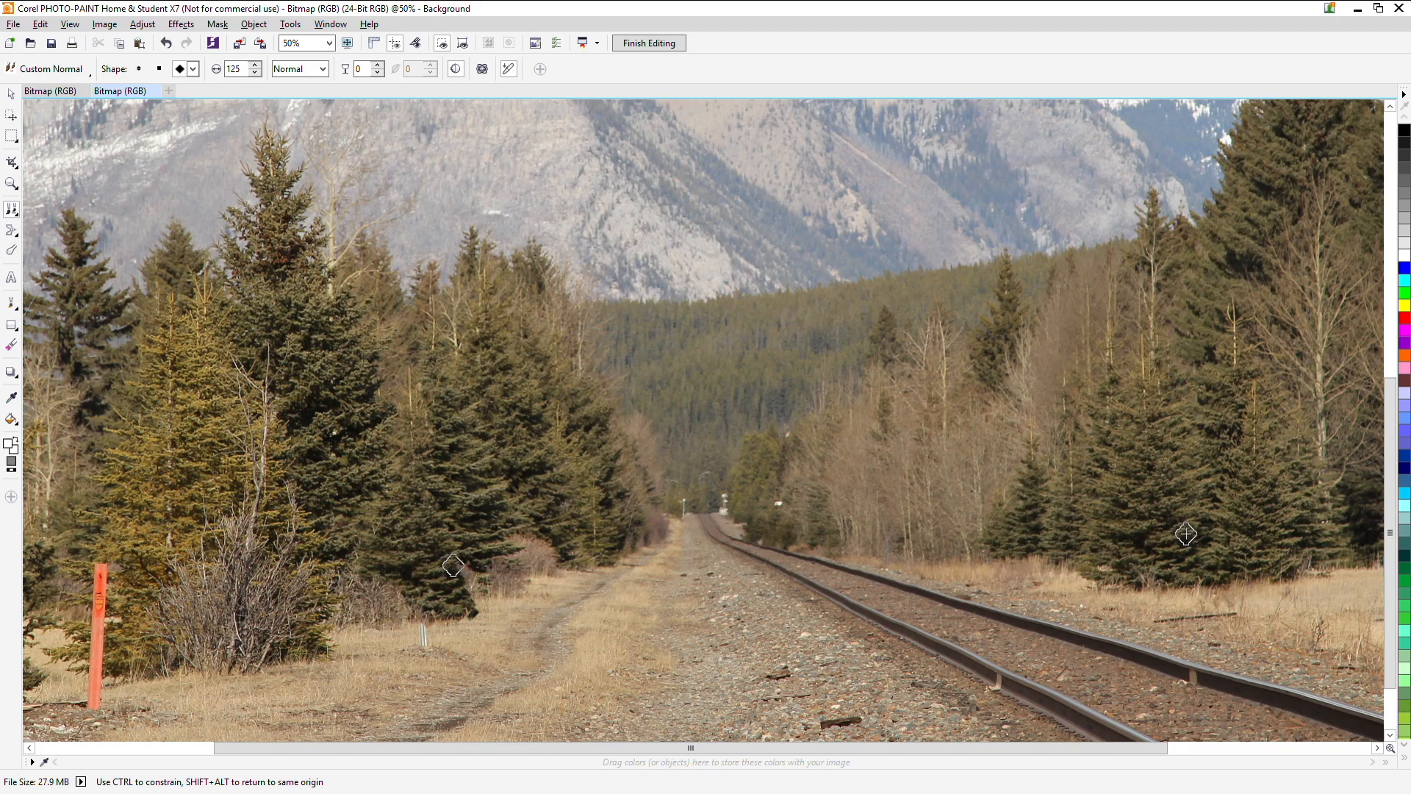
mouse_move(1196, 562)
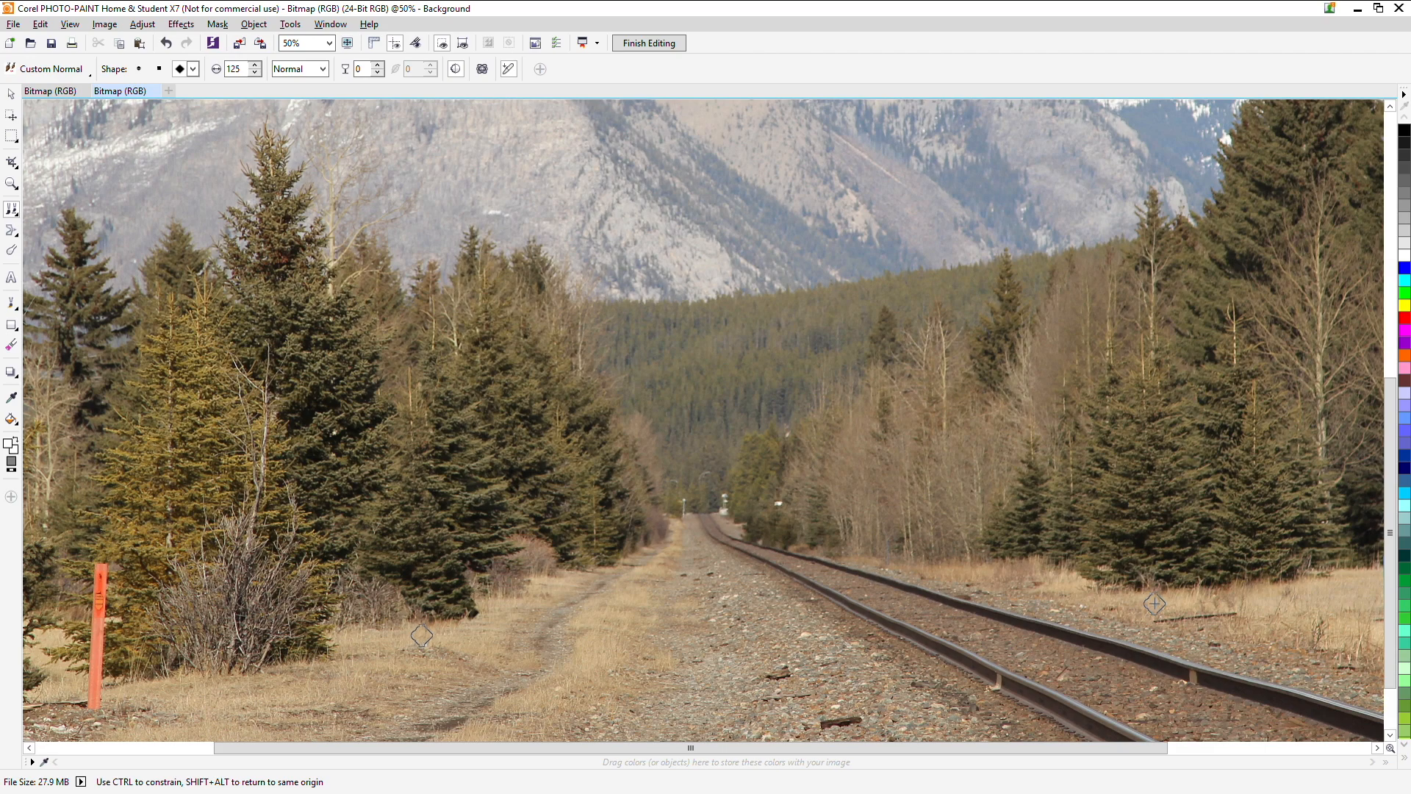
mouse_move(1222, 592)
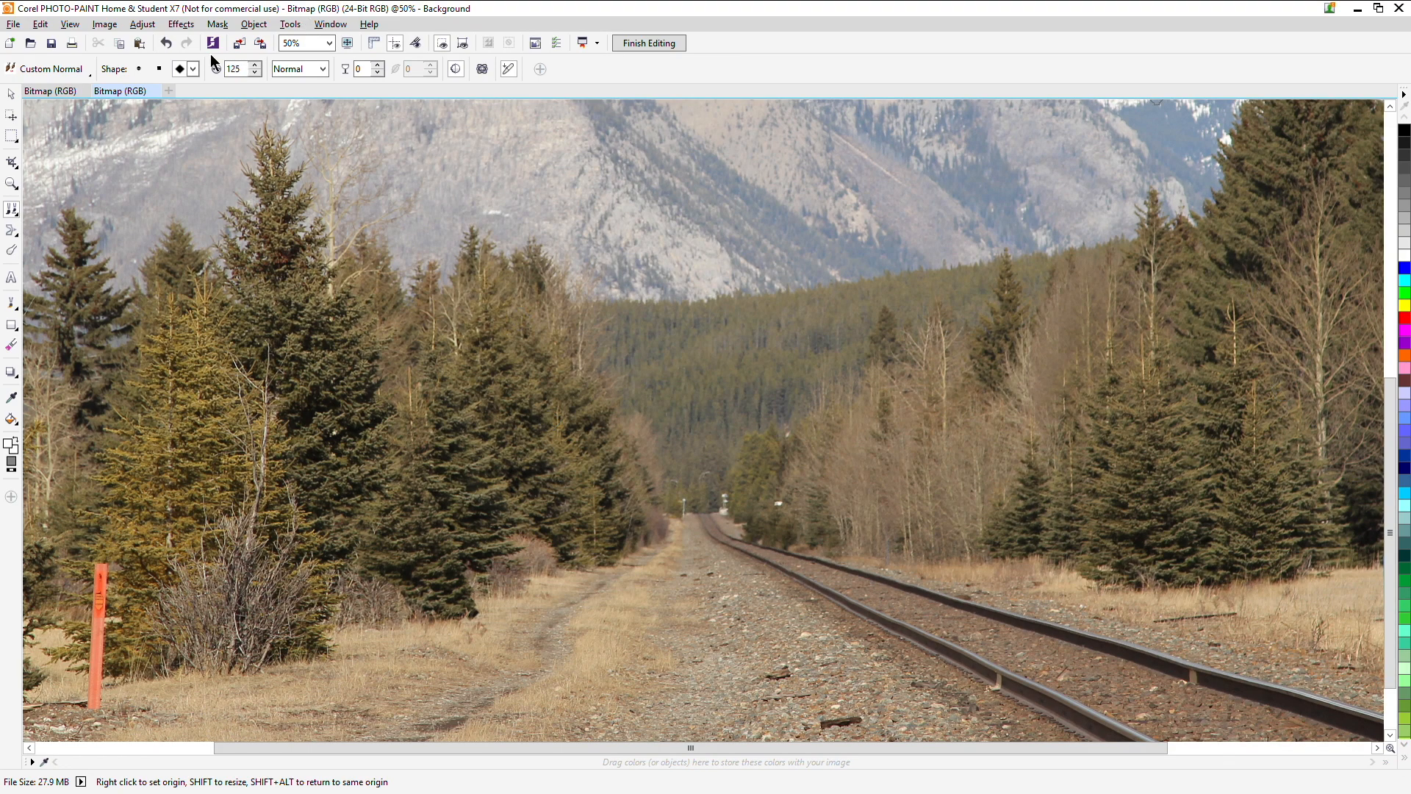
left_click(186, 43)
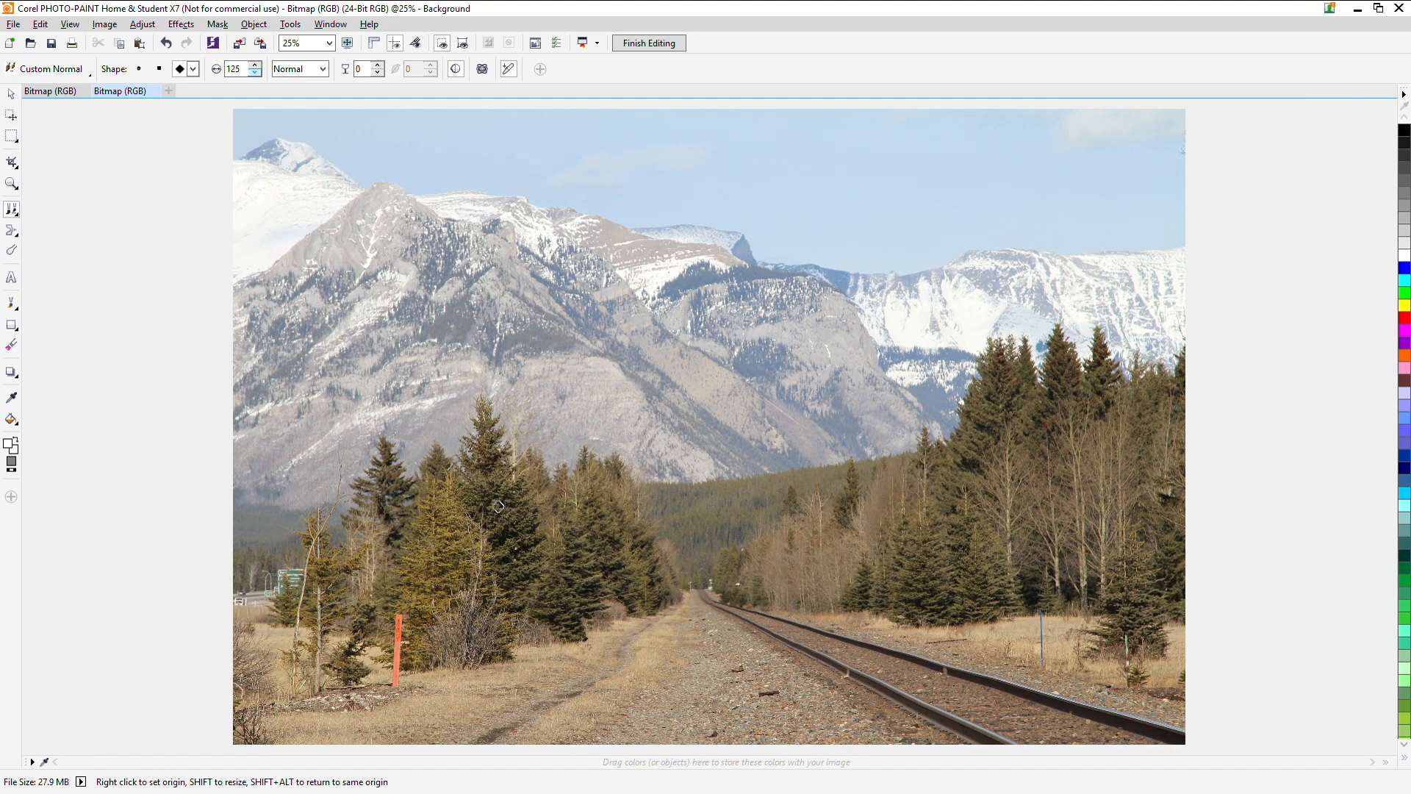
mouse_move(951, 619)
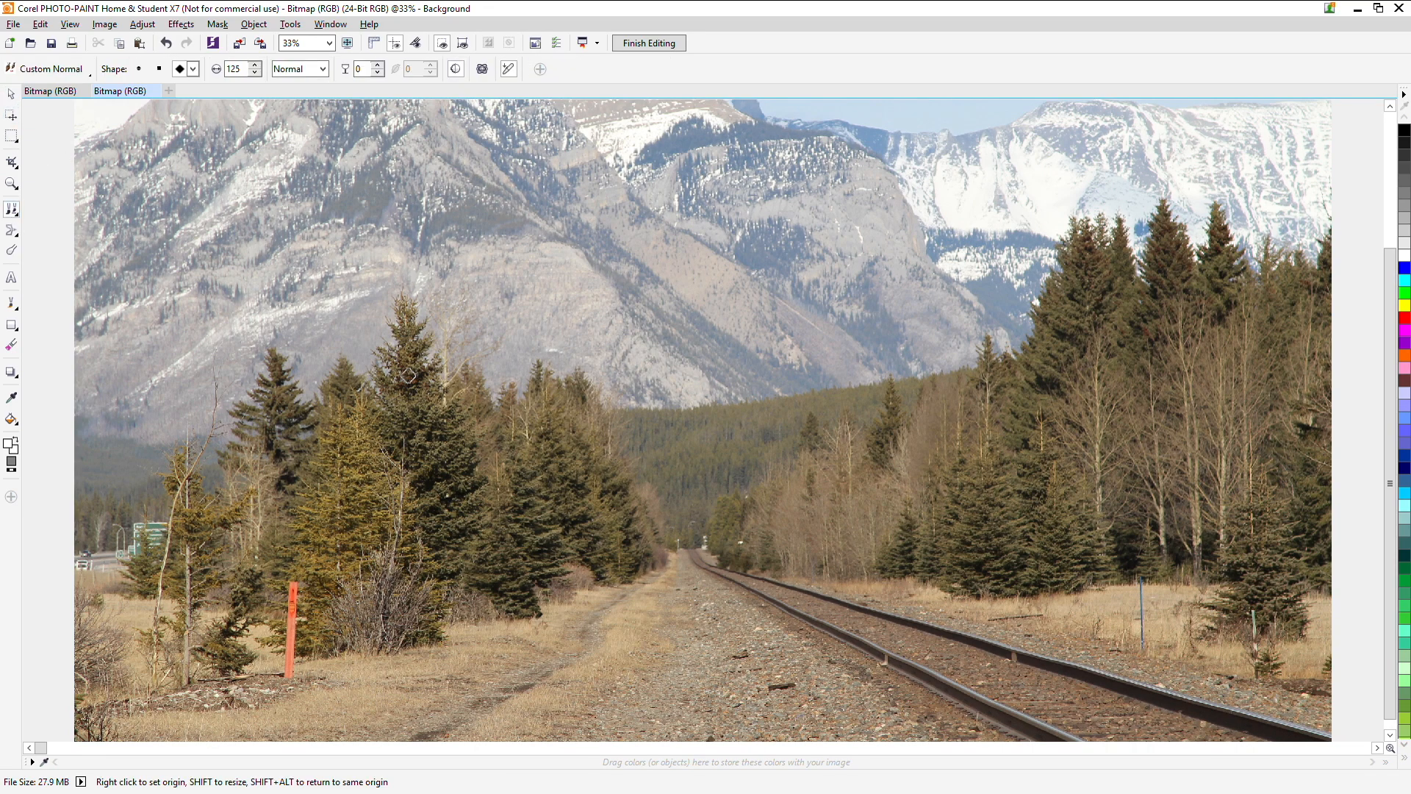
mouse_move(939, 631)
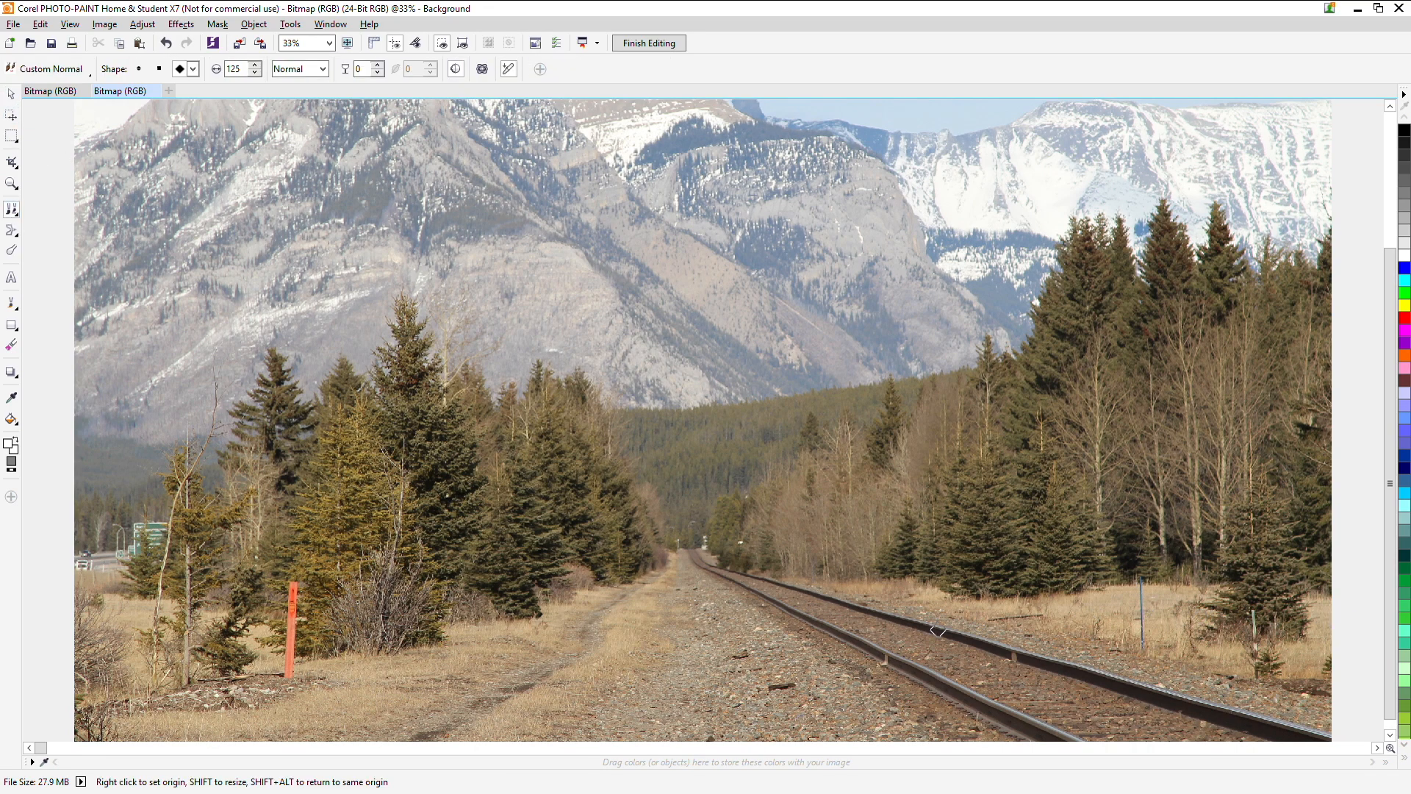
mouse_move(1314, 618)
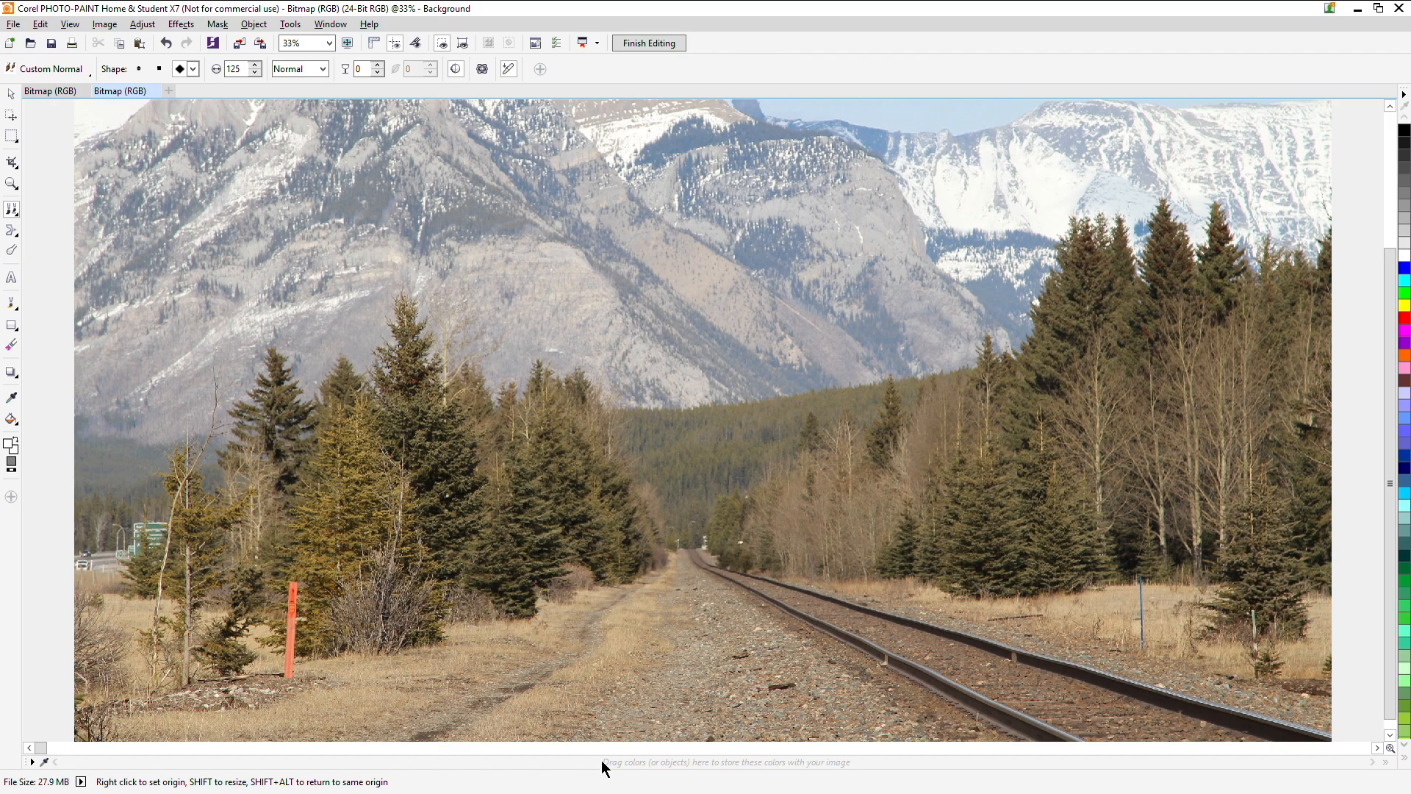
mouse_move(855, 323)
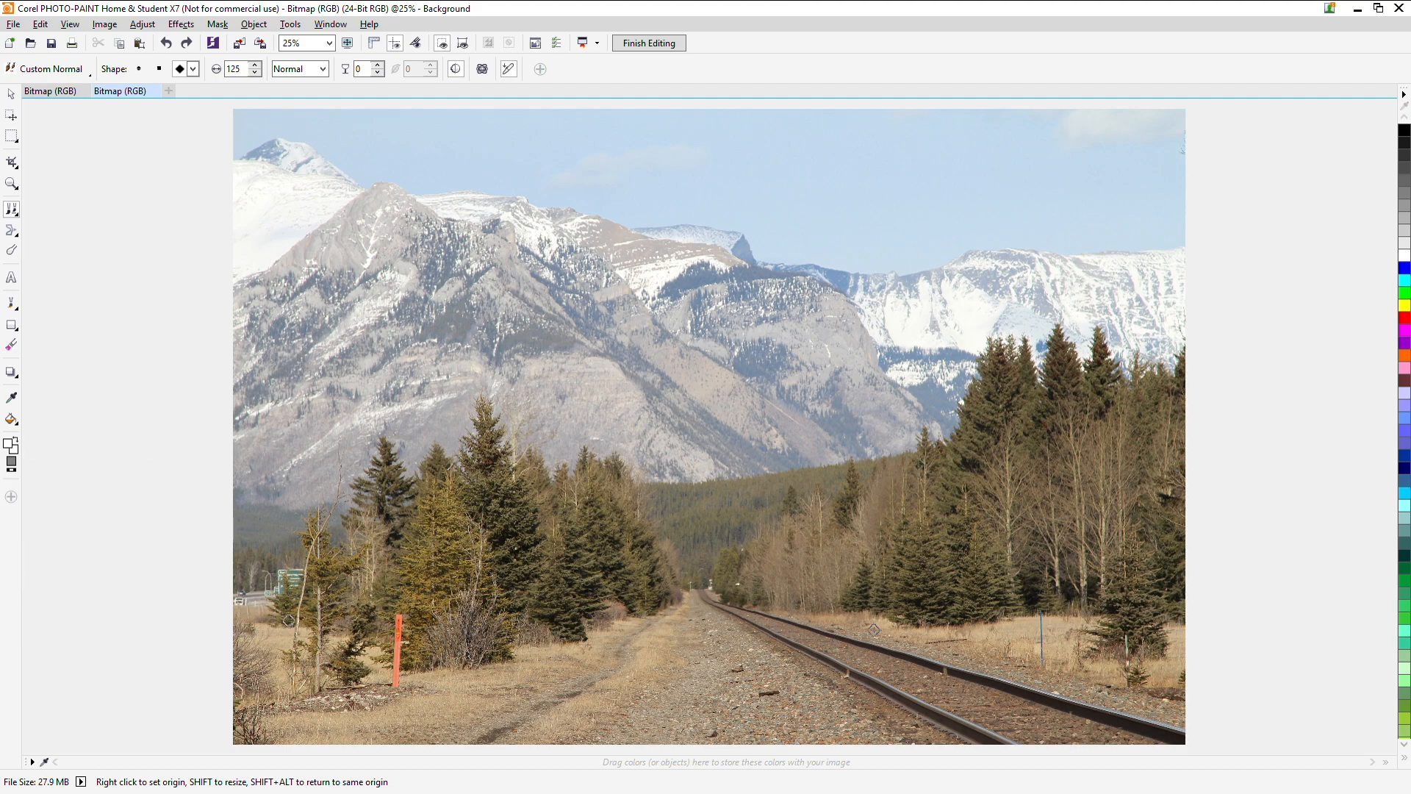
mouse_move(562, 596)
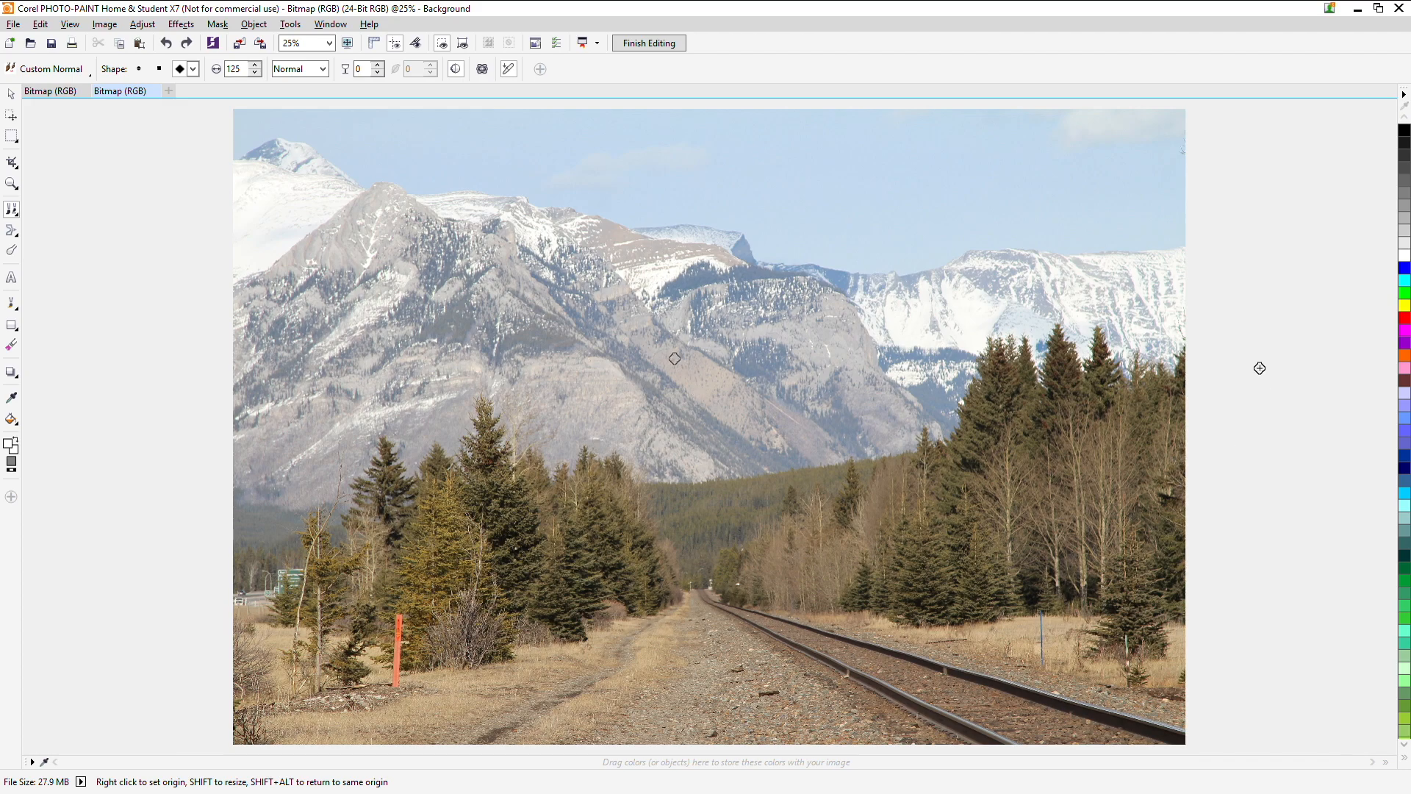
mouse_move(363, 150)
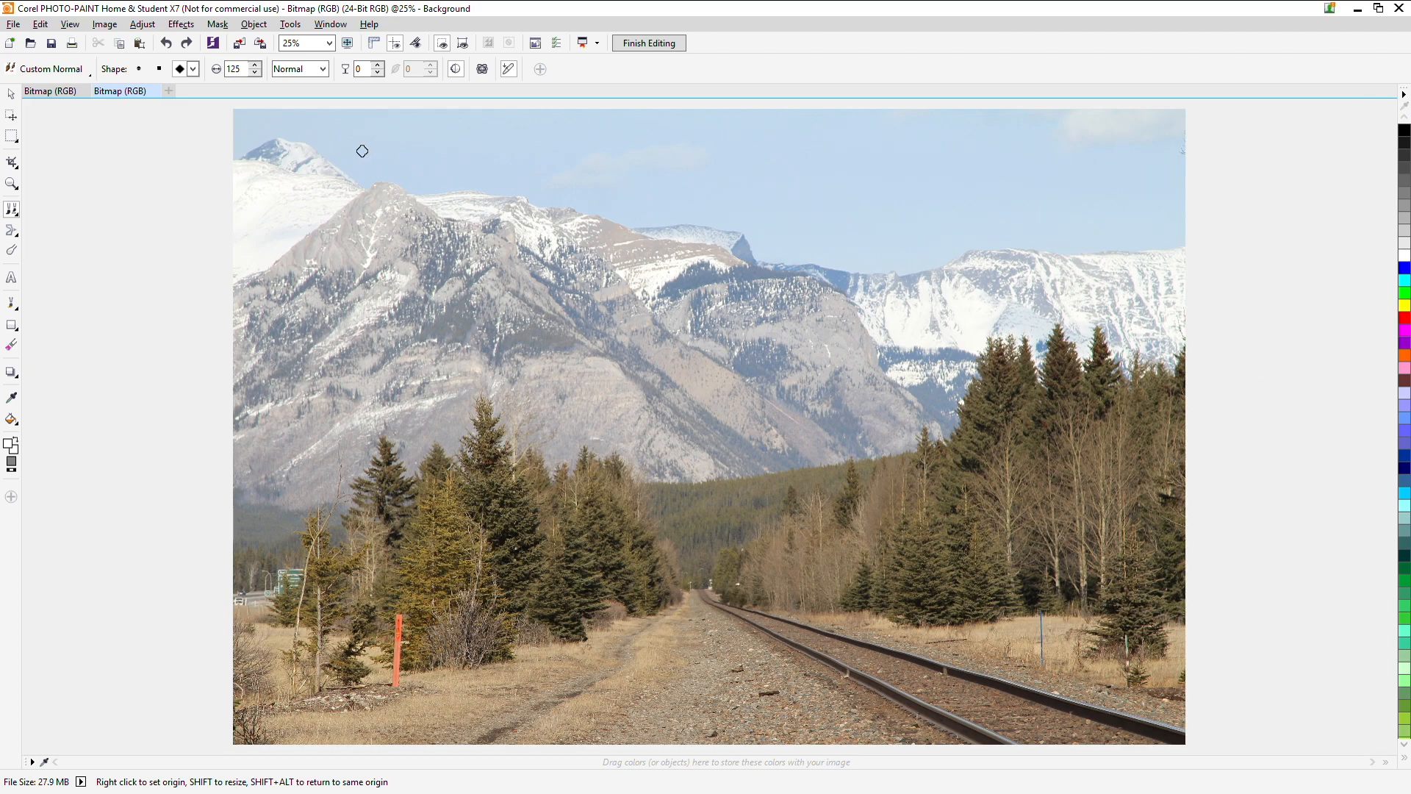